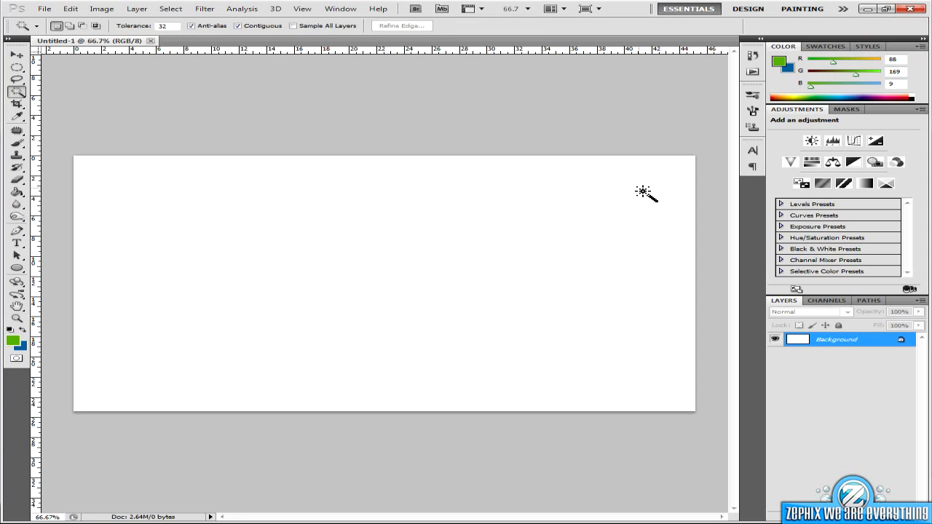
{"action": "mouse_move", "coordinate": [17, 67]}
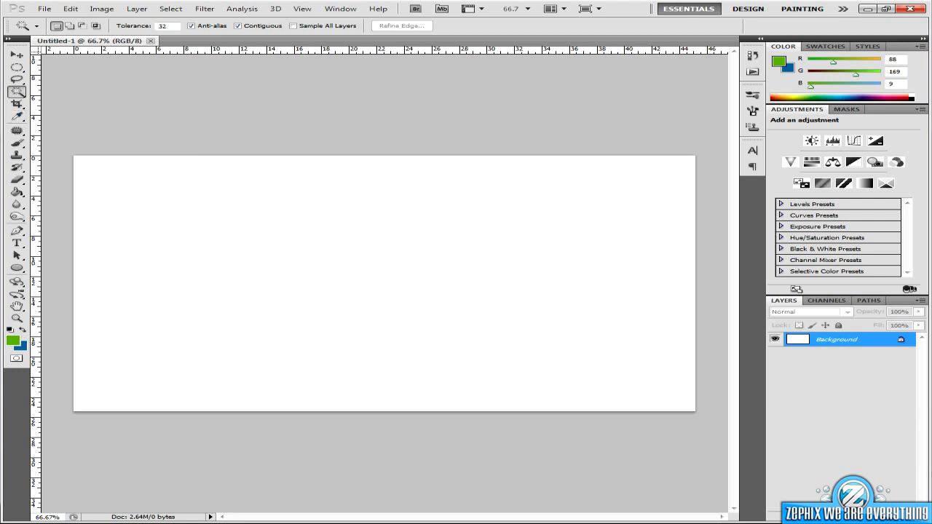
Step: Open the FaZe image from Desktop > 250 Subs GFX Pack > 2D Icons into Untitled-1
{"action": "left_click", "coordinate": [44, 8]}
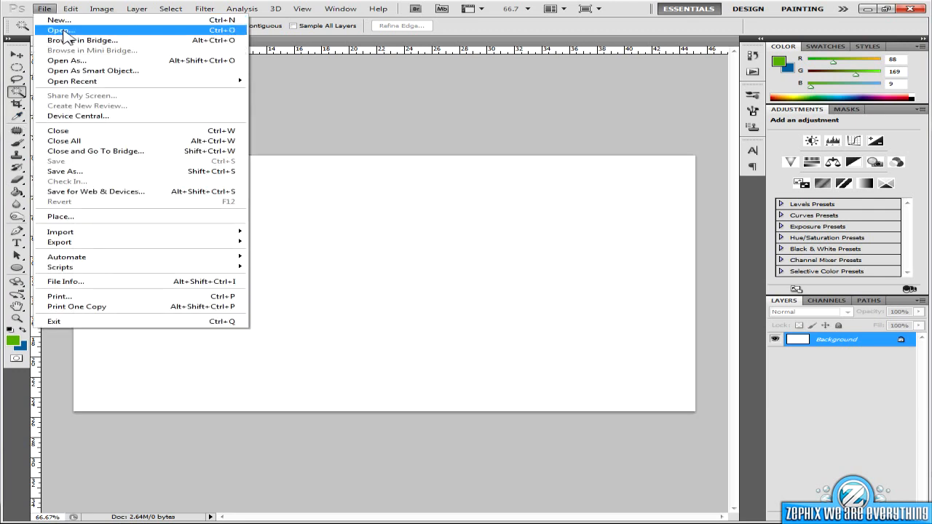
{"action": "left_click", "coordinate": [59, 30]}
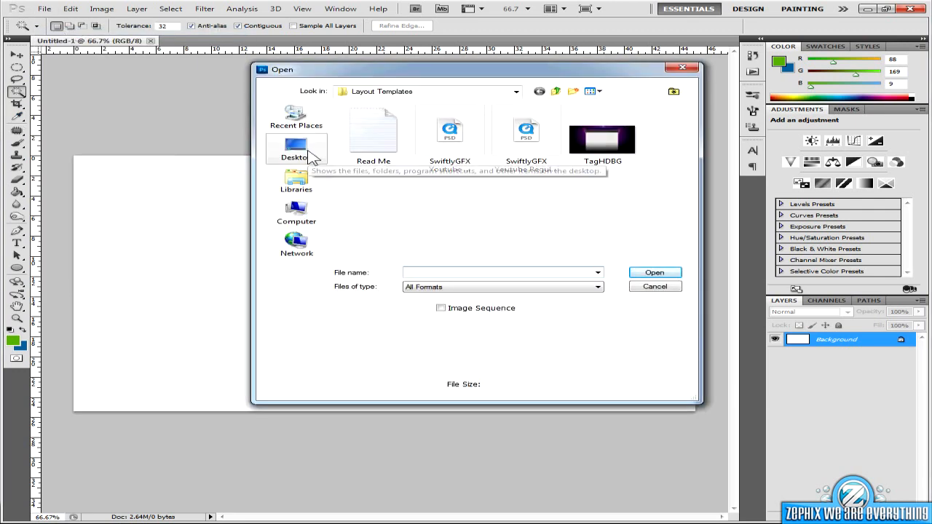
{"action": "left_click", "coordinate": [297, 149]}
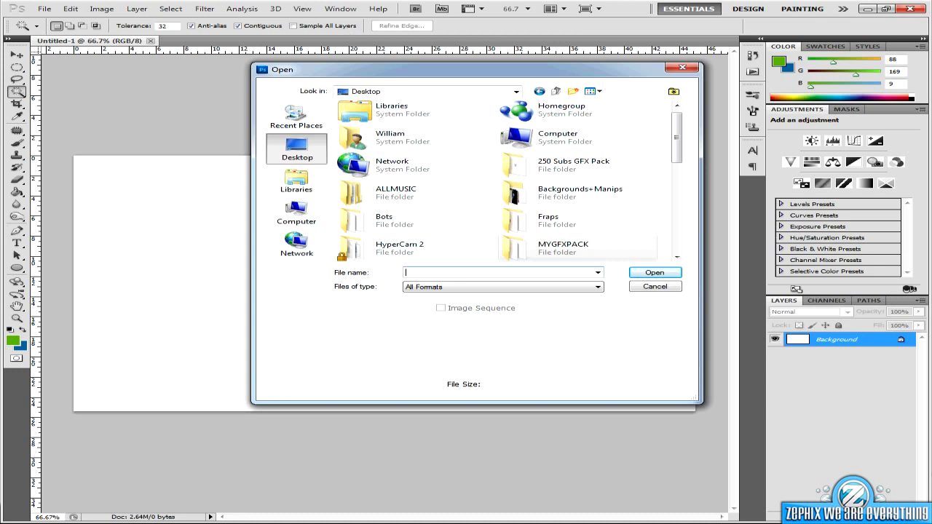
{"action": "mouse_move", "coordinate": [696, 204]}
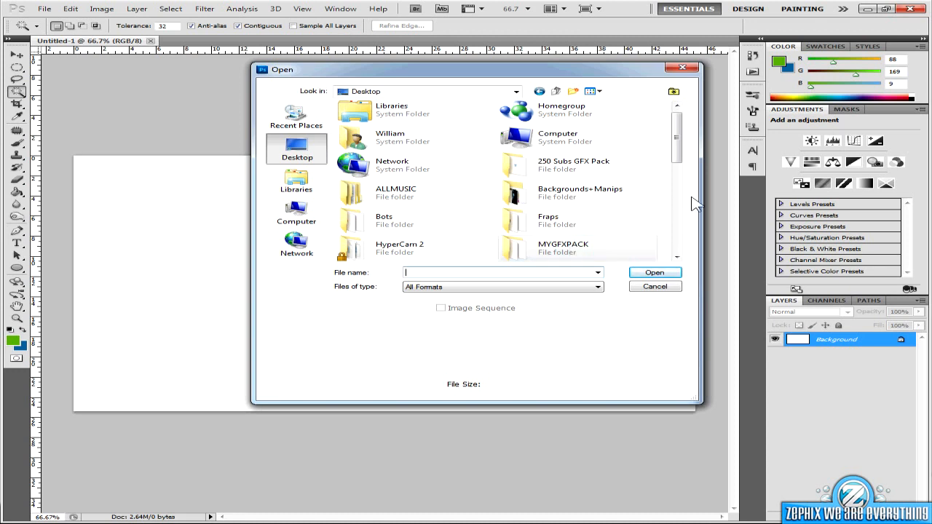
{"action": "double_click", "coordinate": [574, 165]}
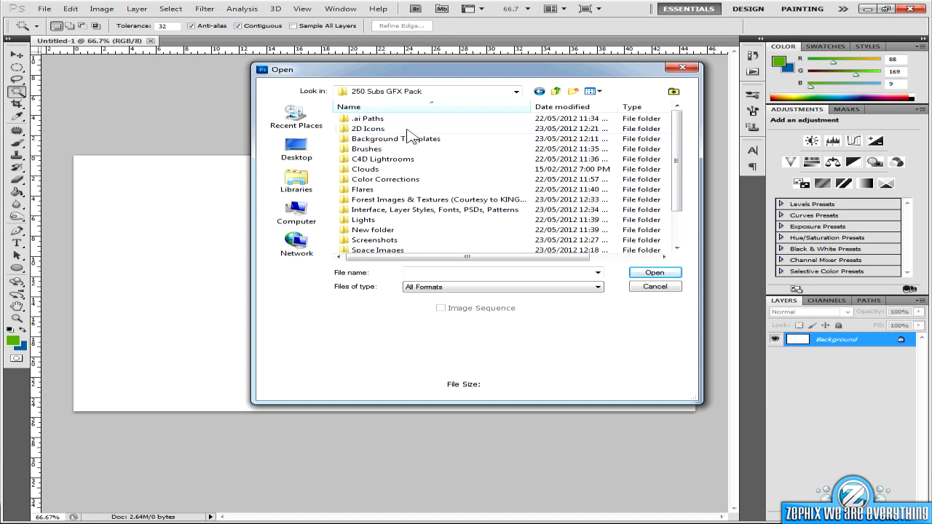
{"action": "double_click", "coordinate": [368, 128]}
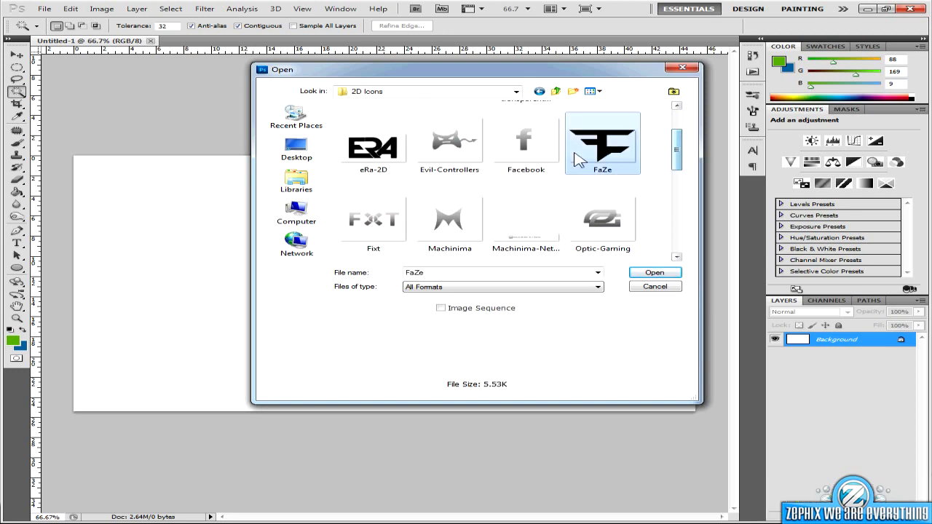
{"action": "left_click", "coordinate": [654, 272]}
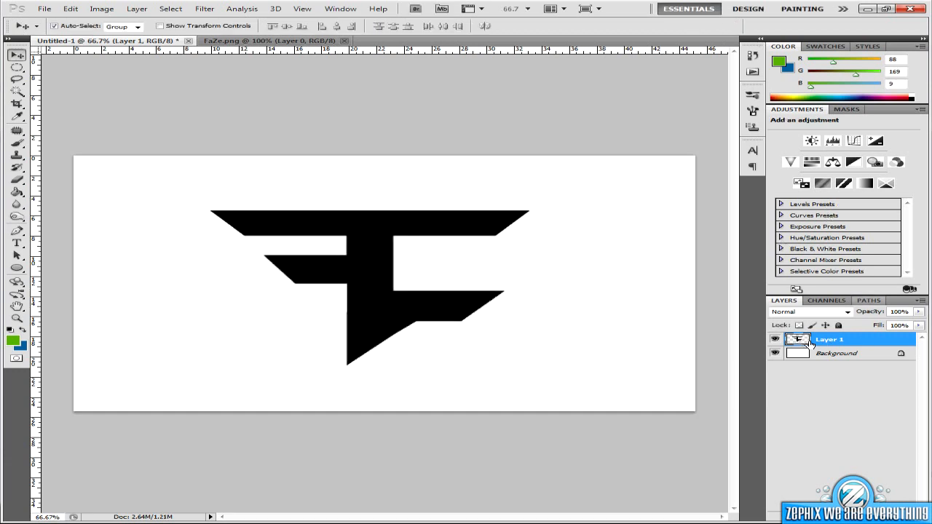
Step: Select the white Background layer and bring up its layer menu to delete it
{"action": "left_click", "coordinate": [836, 354]}
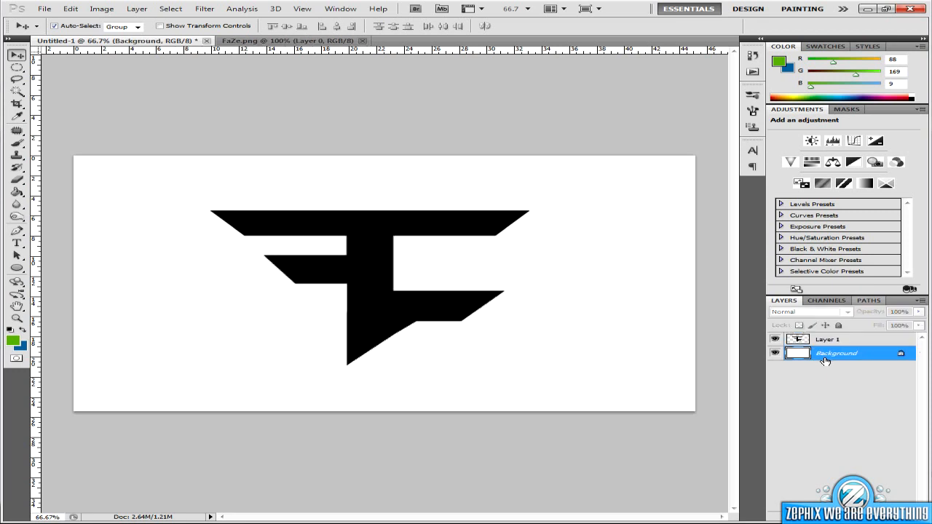
{"action": "right_click", "coordinate": [836, 353]}
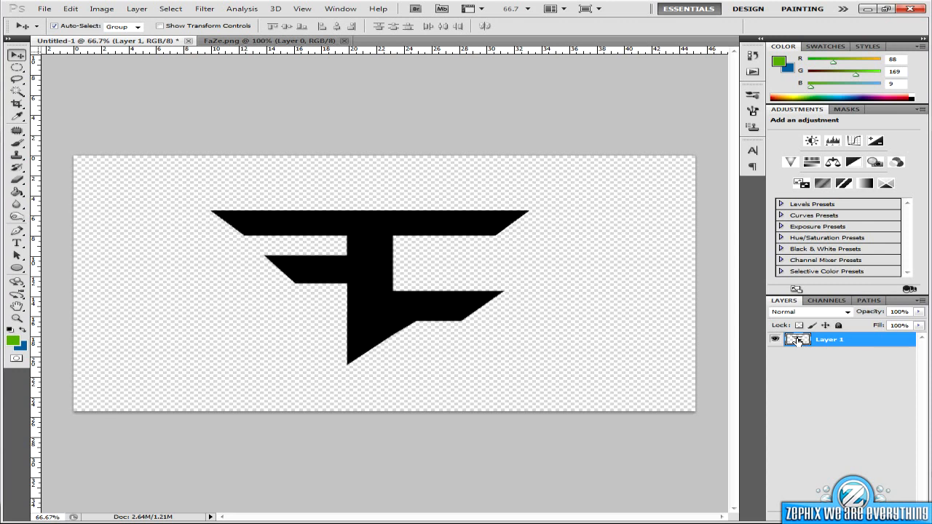
{"action": "mouse_move", "coordinate": [798, 339]}
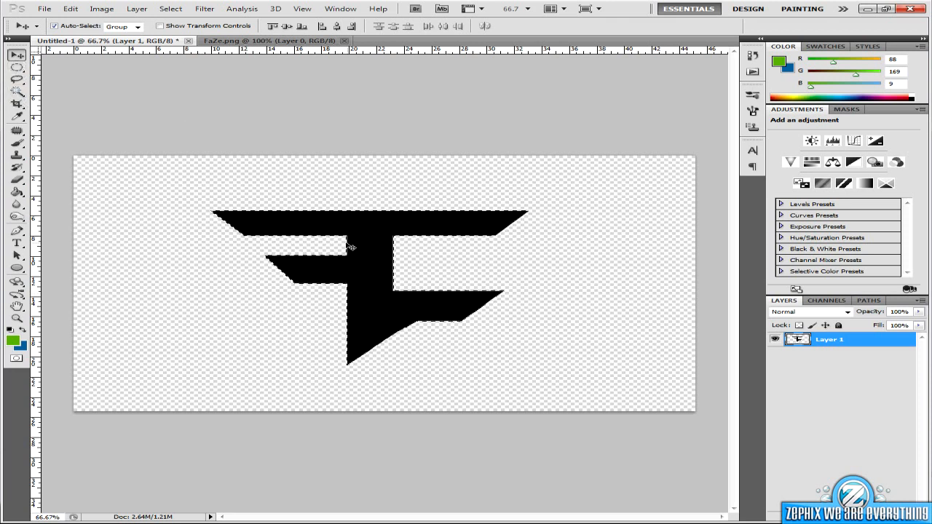
Step: Make a work path from the FaZe logo selection at 2.0 pixel tolerance
{"action": "right_click", "coordinate": [352, 248]}
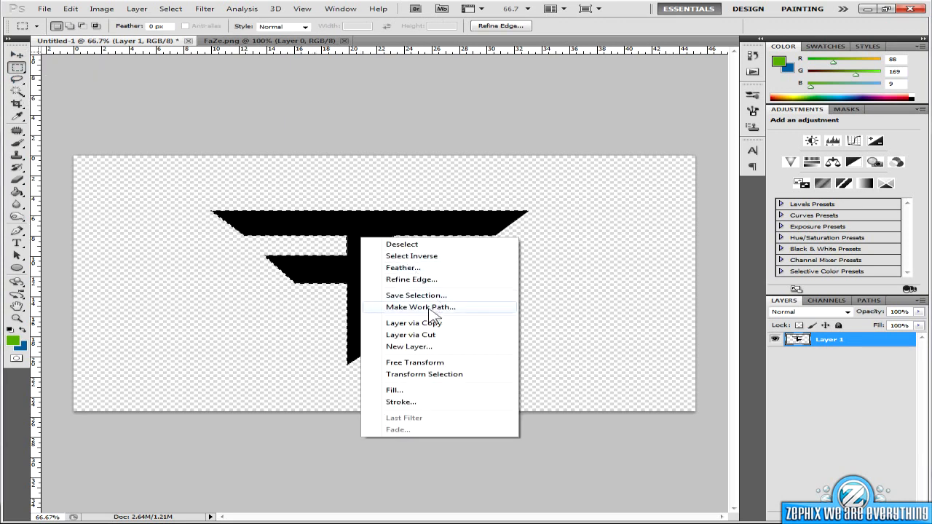
{"action": "left_click", "coordinate": [420, 307]}
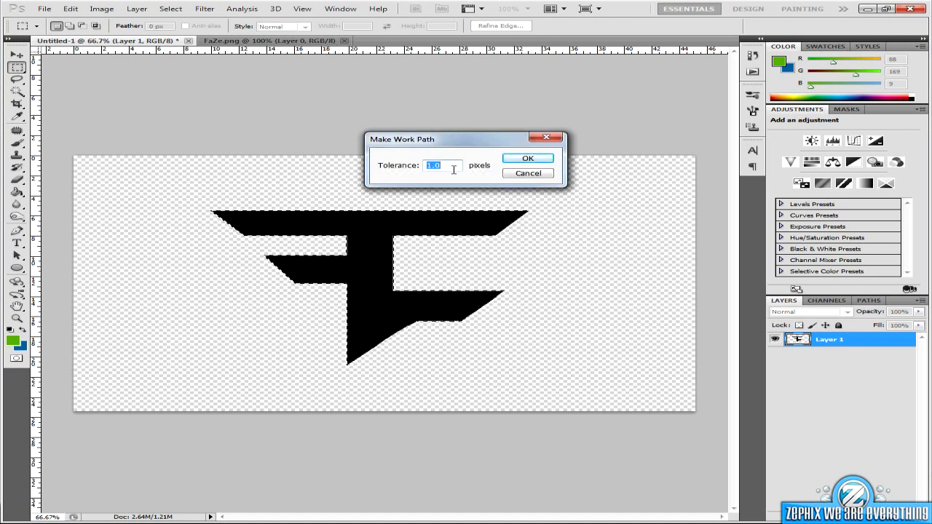
{"action": "type", "text": "2.0"}
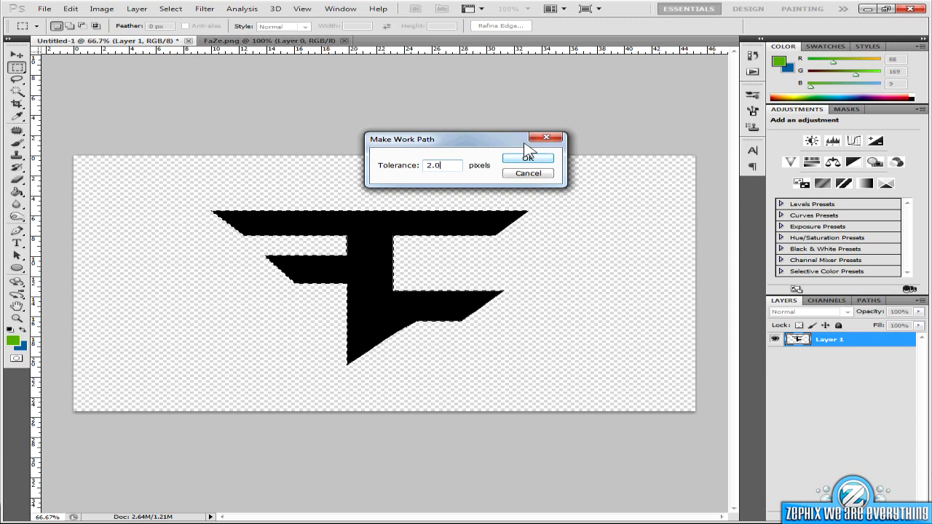
{"action": "left_click", "coordinate": [528, 158]}
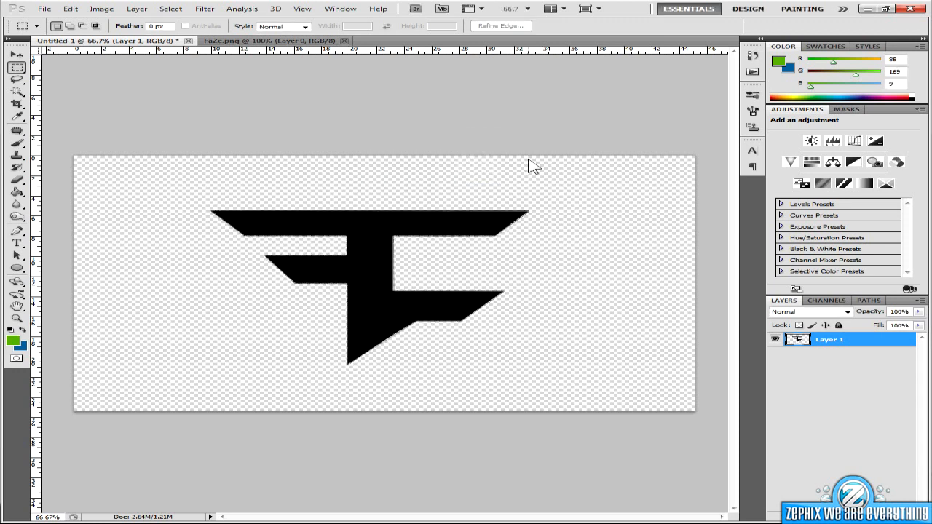
{"action": "mouse_move", "coordinate": [499, 252]}
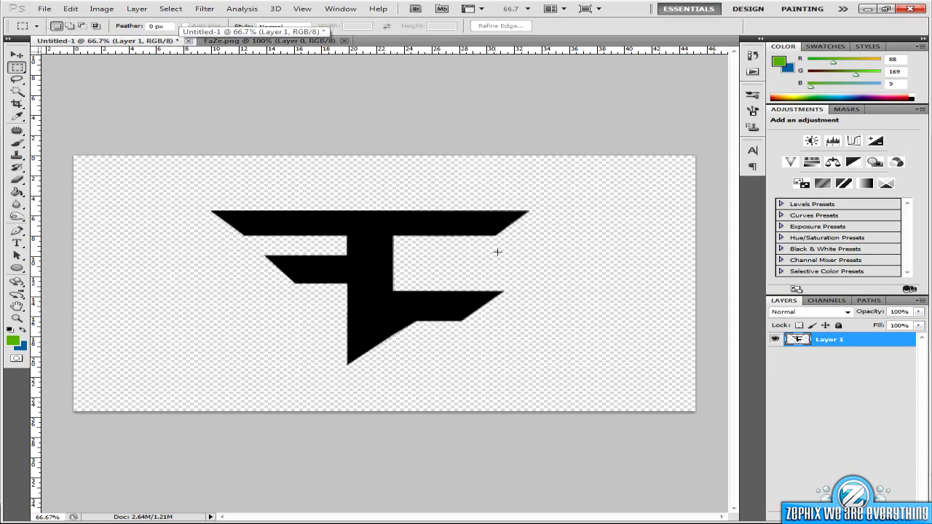
{"action": "mouse_move", "coordinate": [331, 238]}
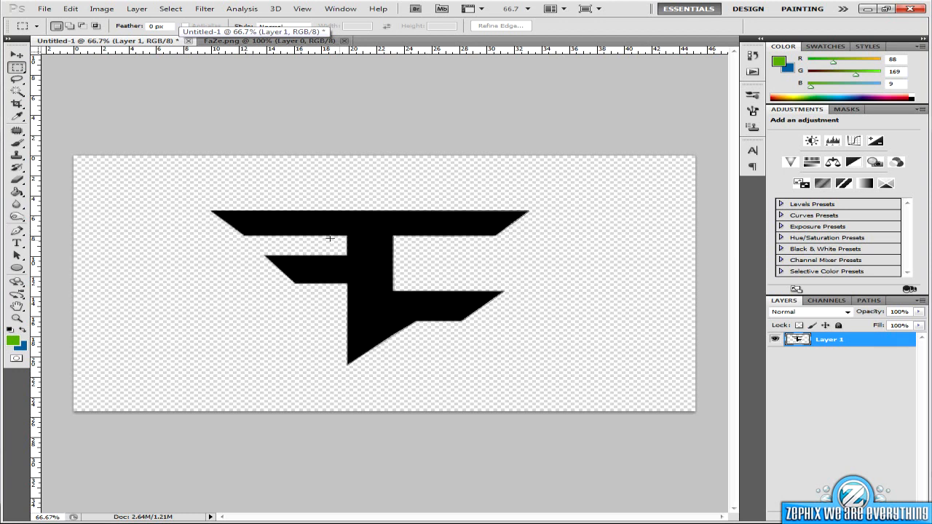
{"action": "mouse_move", "coordinate": [369, 277]}
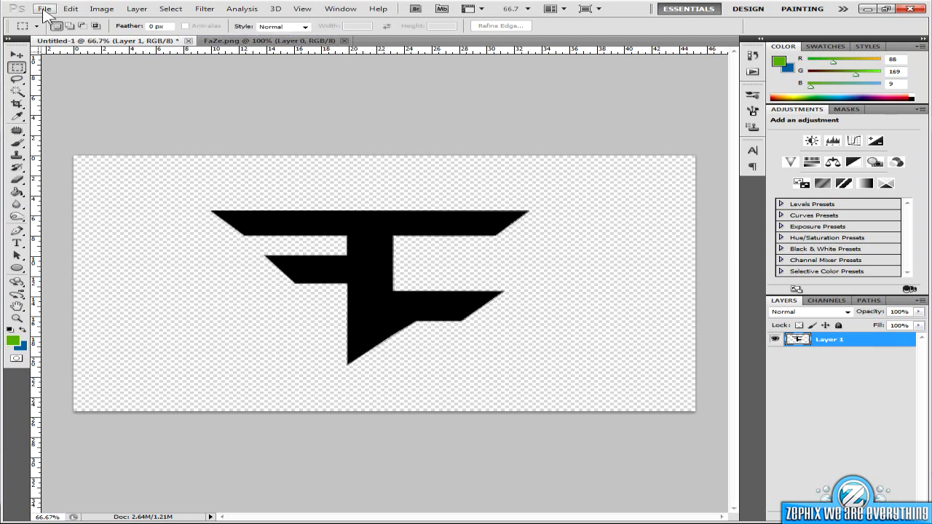
Step: Export Paths to Illustrator with Work Path selected
{"action": "left_click", "coordinate": [44, 8]}
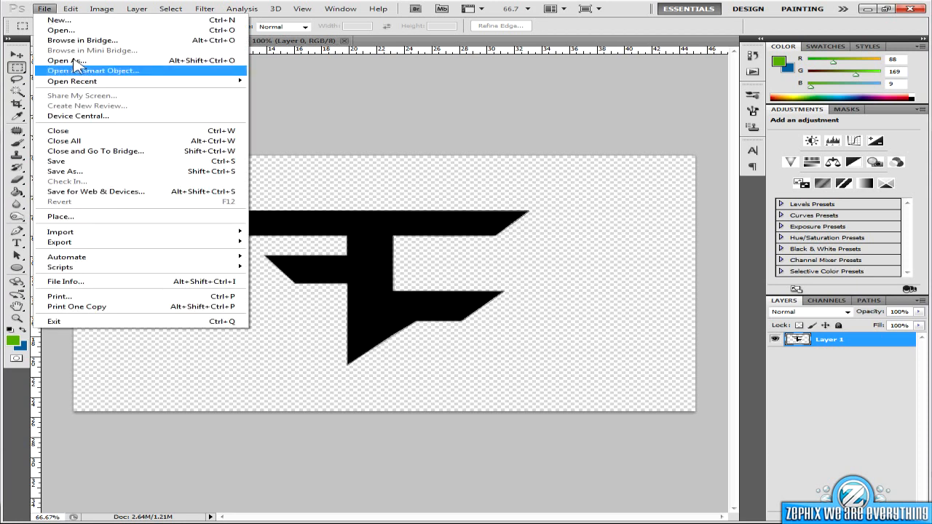
{"action": "mouse_move", "coordinate": [60, 231]}
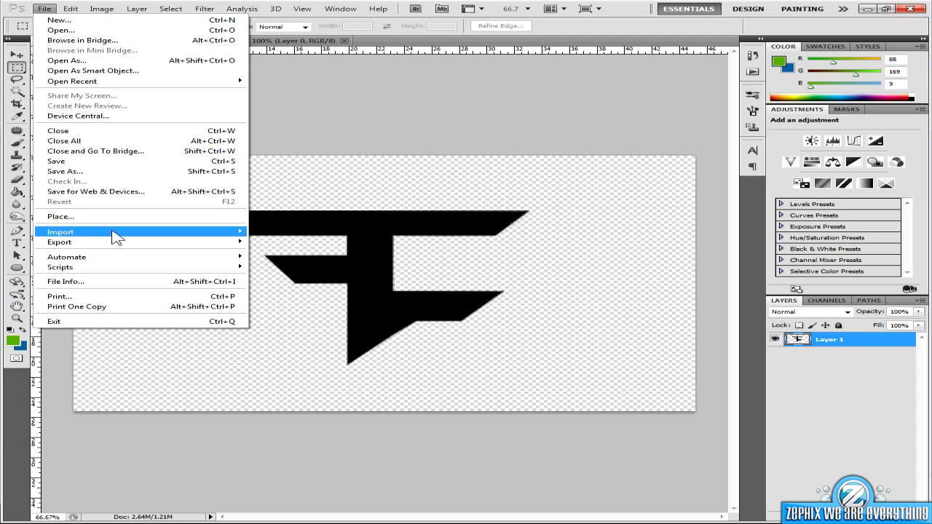
{"action": "mouse_move", "coordinate": [59, 242]}
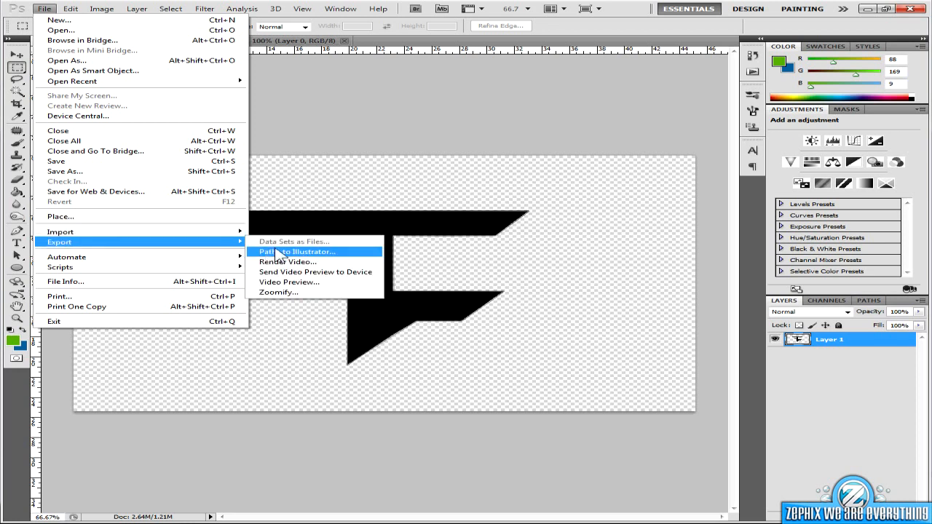
{"action": "mouse_move", "coordinate": [292, 256]}
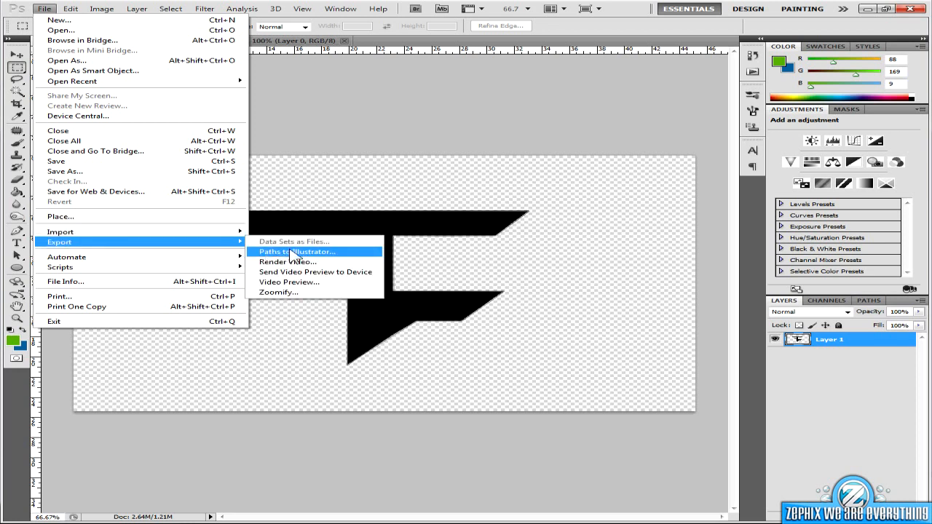
{"action": "left_click", "coordinate": [296, 251]}
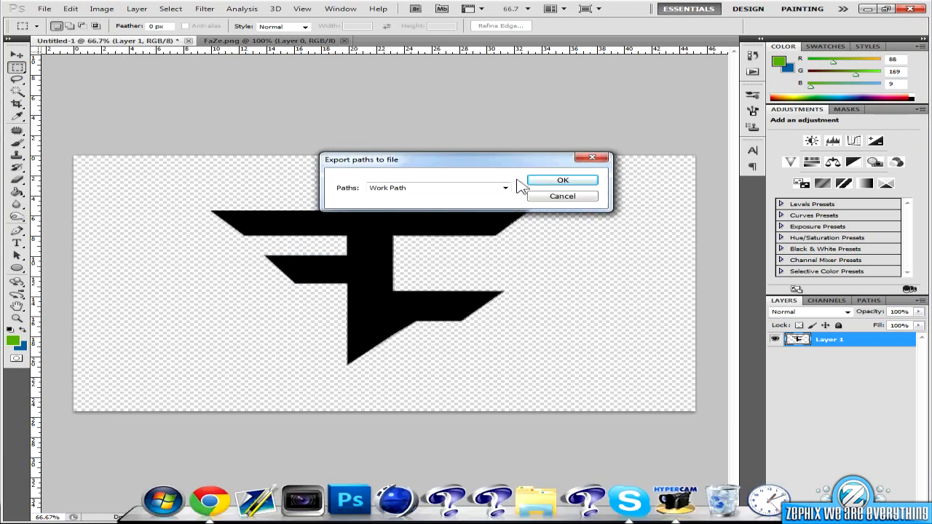
{"action": "left_click", "coordinate": [505, 187]}
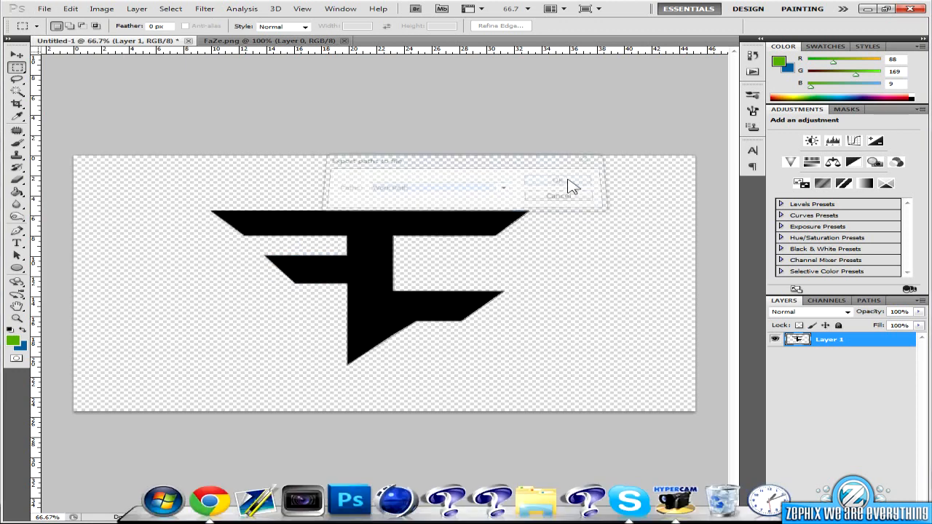
Step: Name the exported path file fazeclan.ai and save it to the Desktop
{"action": "left_click", "coordinate": [556, 181]}
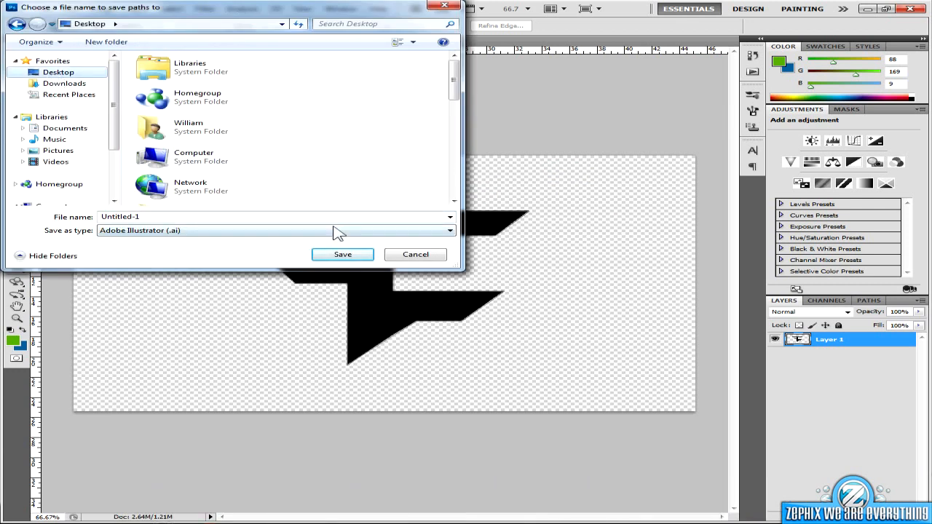
{"action": "type", "text": "fazeclan.ai"}
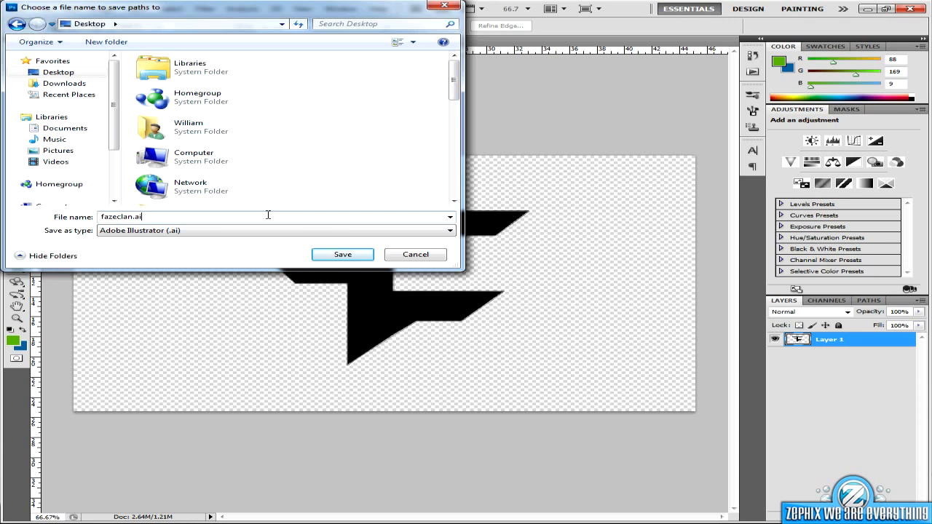
{"action": "left_click", "coordinate": [342, 254]}
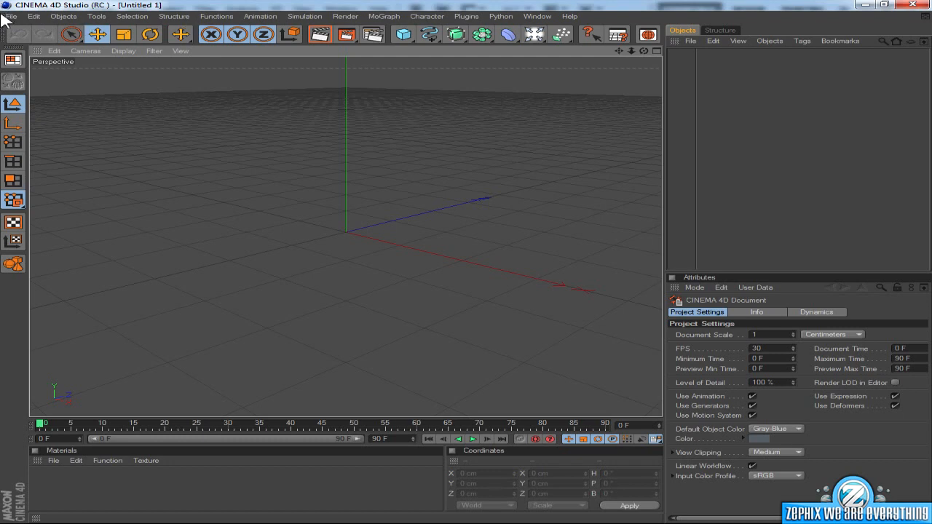
Step: Open fazeclan.ai from the Desktop and accept the Adobe Illustrator Import settings
{"action": "left_click", "coordinate": [9, 16]}
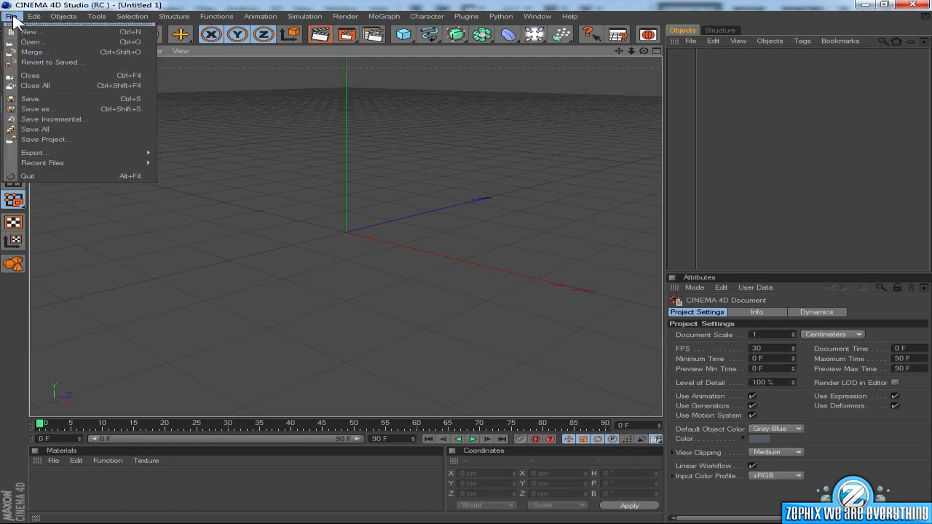
{"action": "left_click", "coordinate": [32, 42]}
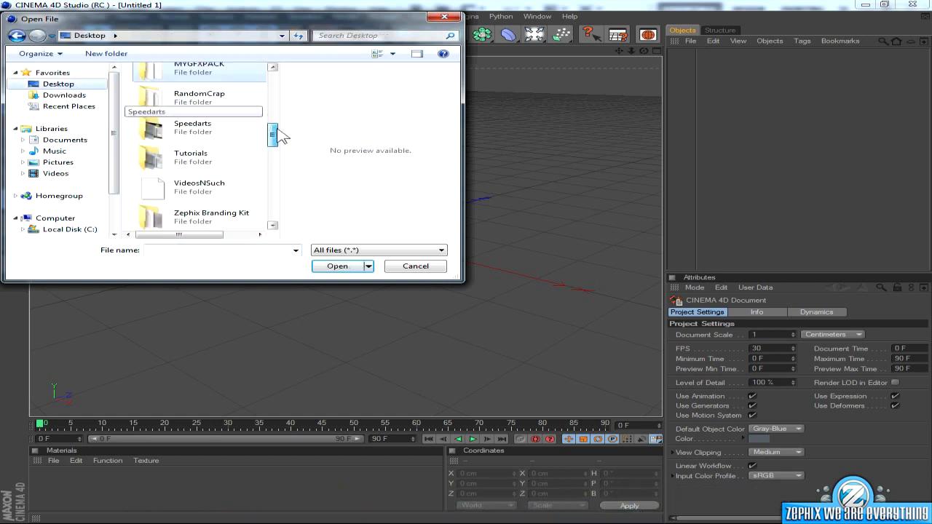
{"action": "left_click", "coordinate": [190, 136]}
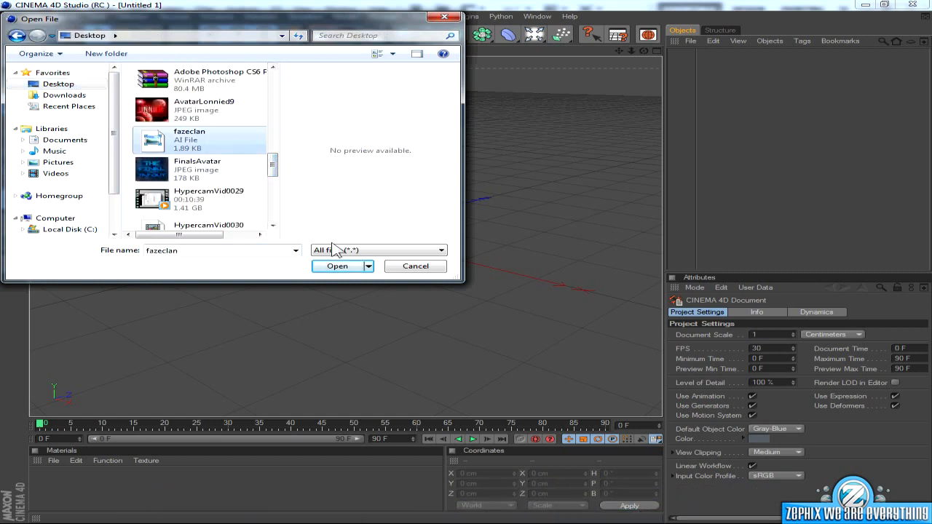
{"action": "left_click", "coordinate": [337, 266]}
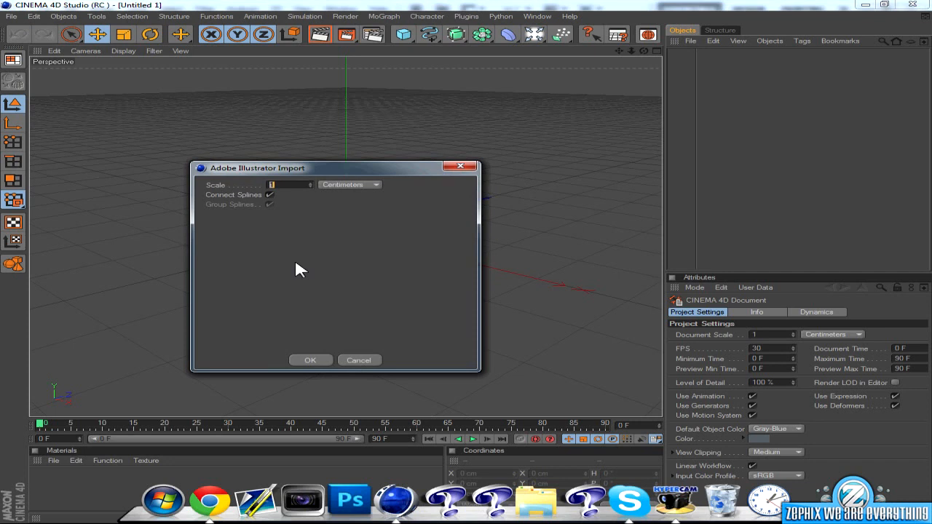
{"action": "left_click", "coordinate": [310, 360]}
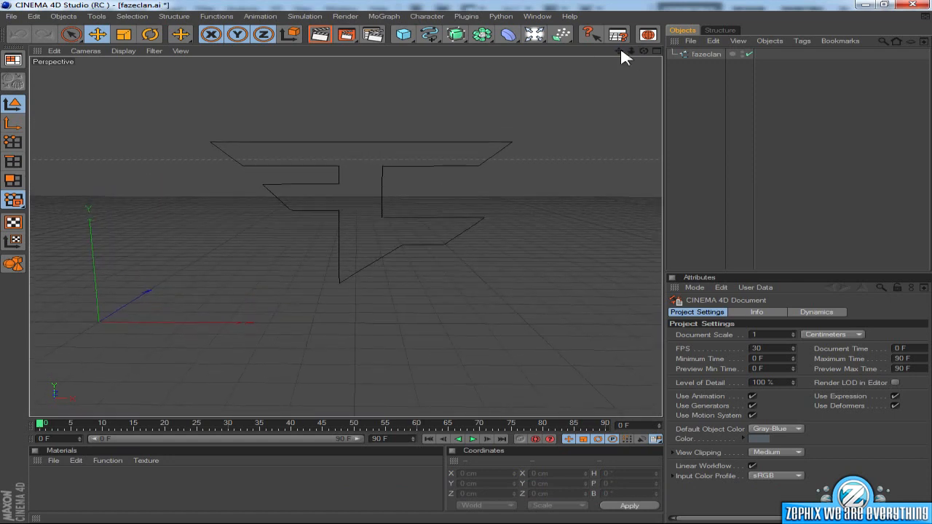
{"action": "mouse_move", "coordinate": [528, 65]}
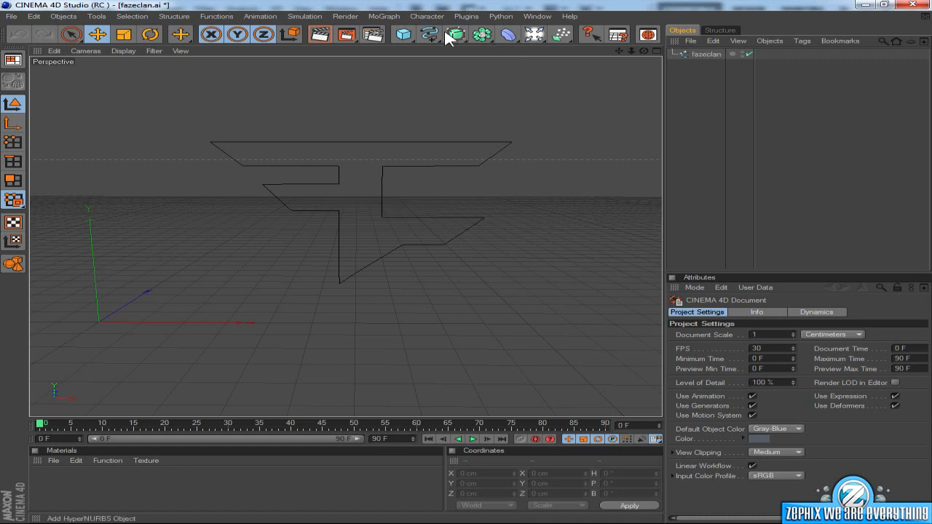
{"action": "mouse_move", "coordinate": [466, 46]}
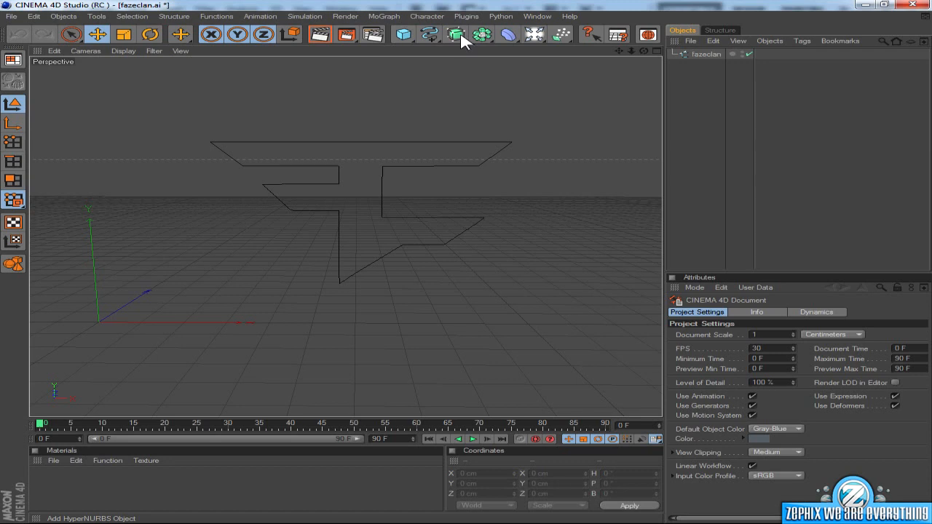
Step: Insert an Extrude NURBS generator from the NURBS toolbar palette
{"action": "left_click", "coordinate": [456, 35]}
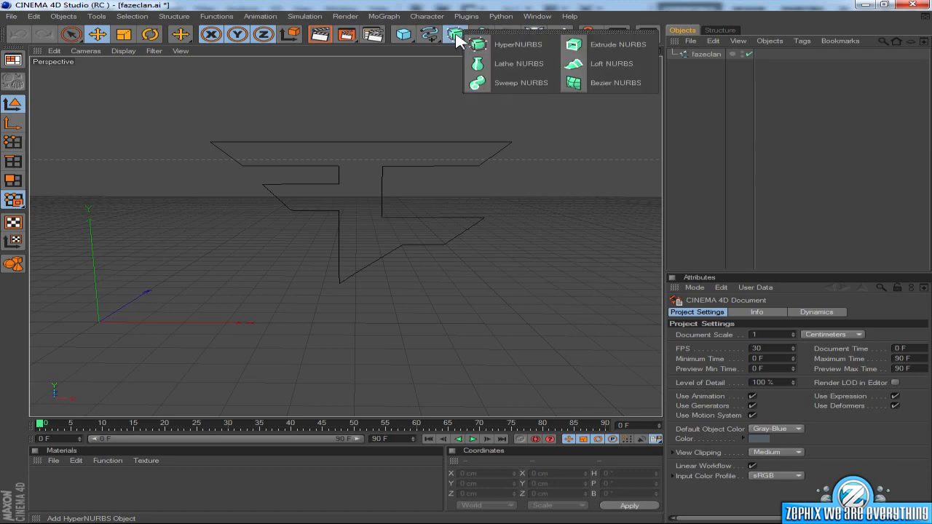
{"action": "mouse_move", "coordinate": [608, 52]}
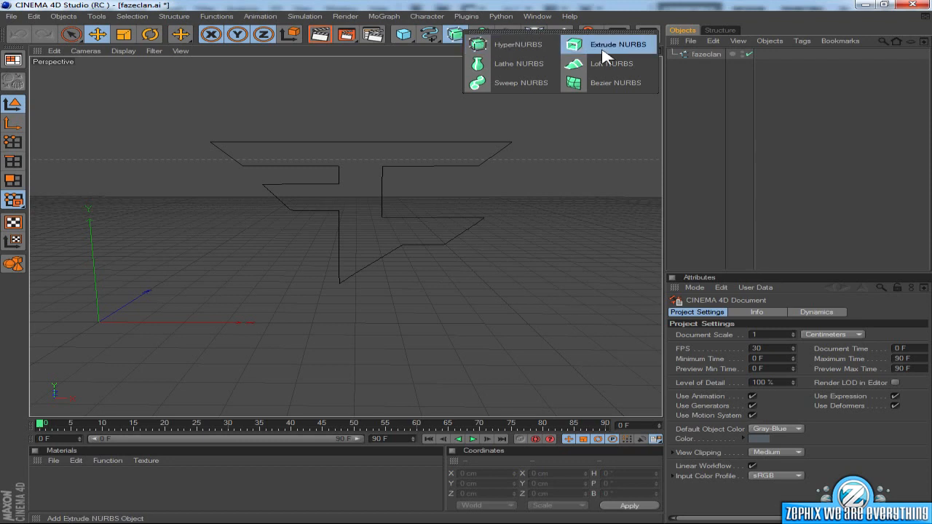
{"action": "left_click", "coordinate": [618, 43]}
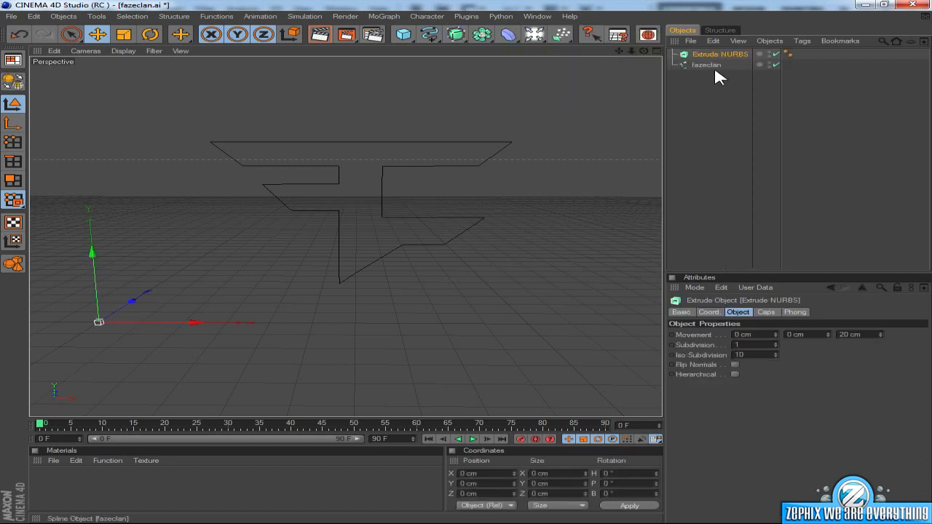
Step: Put the fazeclan spline under Extrude NURBS and show the extrude settings for a 60 cm depth
{"action": "left_click", "coordinate": [706, 64]}
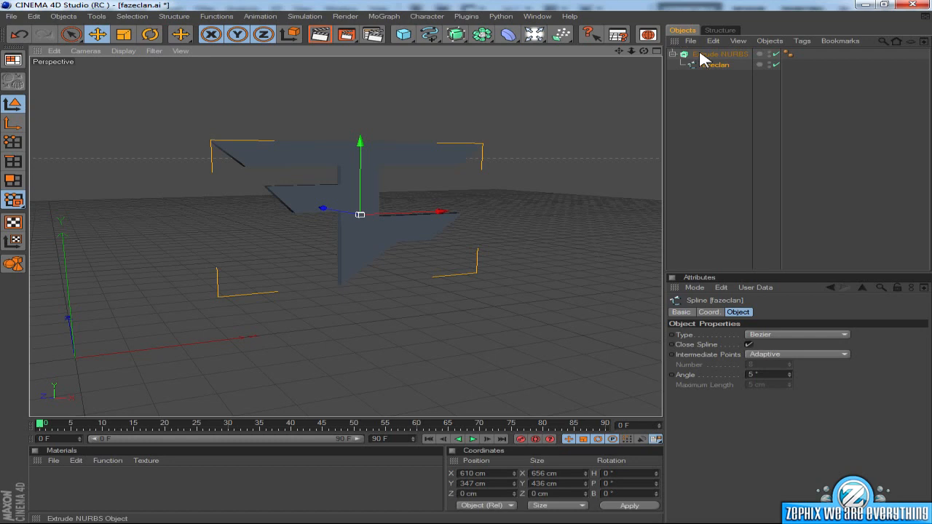
{"action": "left_click", "coordinate": [721, 54]}
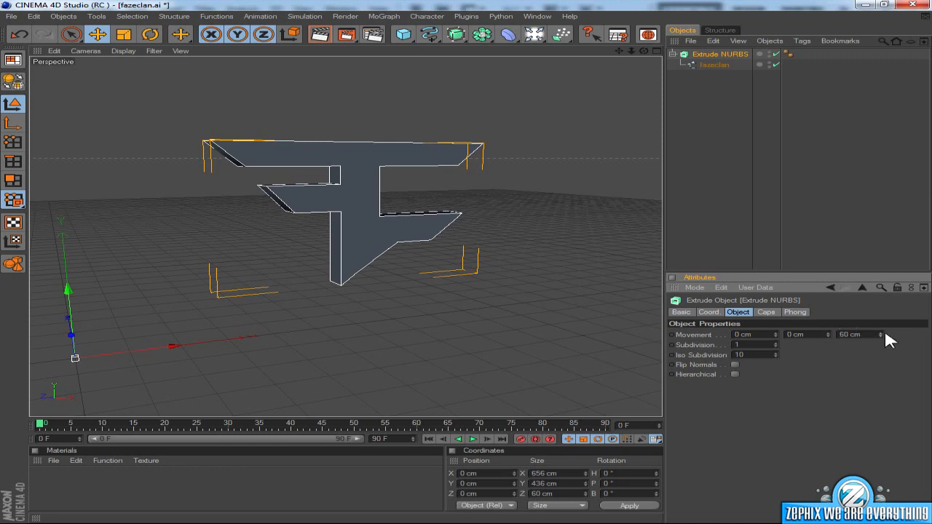
{"action": "mouse_move", "coordinate": [884, 336]}
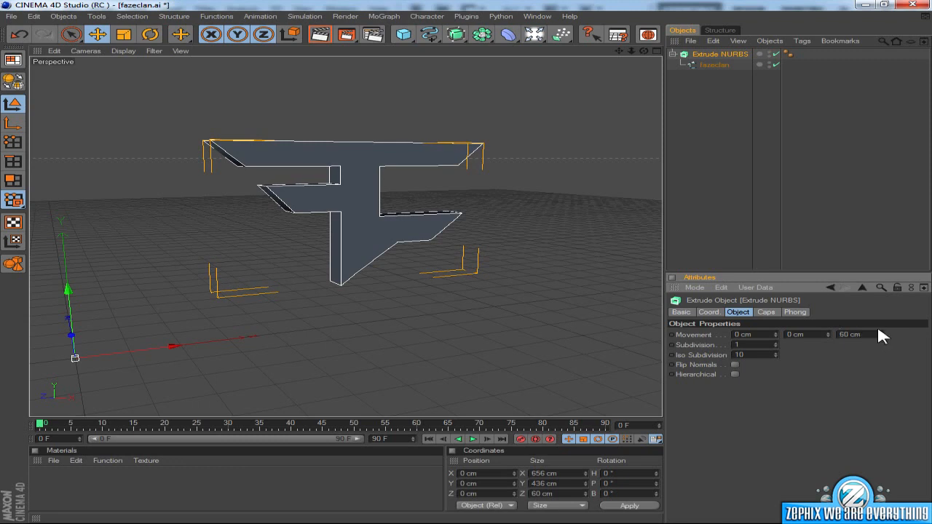